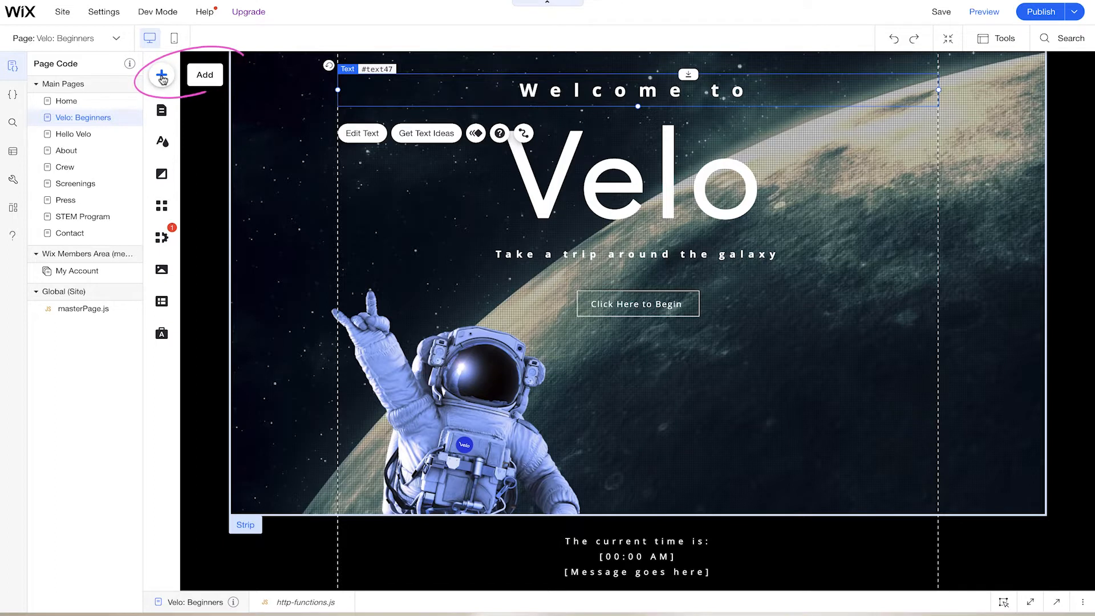
- Browse the Add to Site panel's Menu & Anchor and Image categories, then return to the page code
left_click(161, 75)
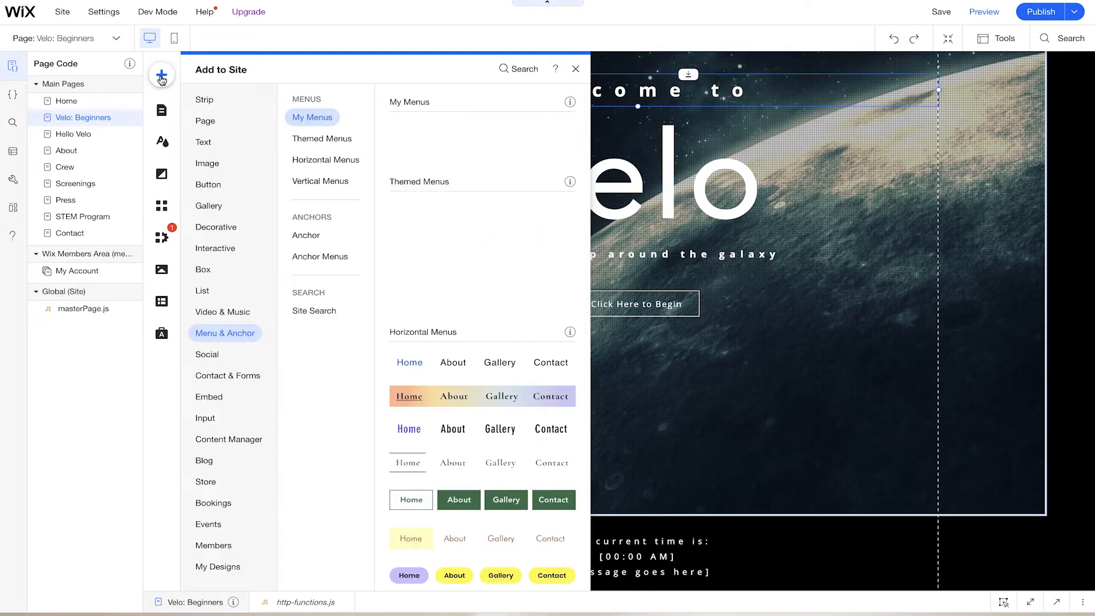
left_click(208, 184)
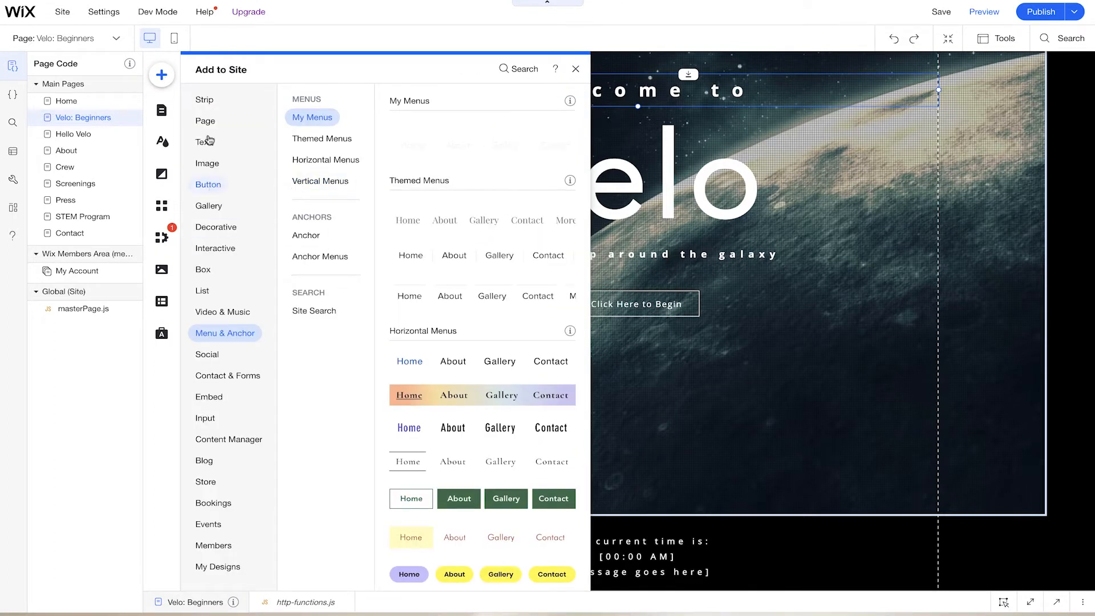
left_click(206, 162)
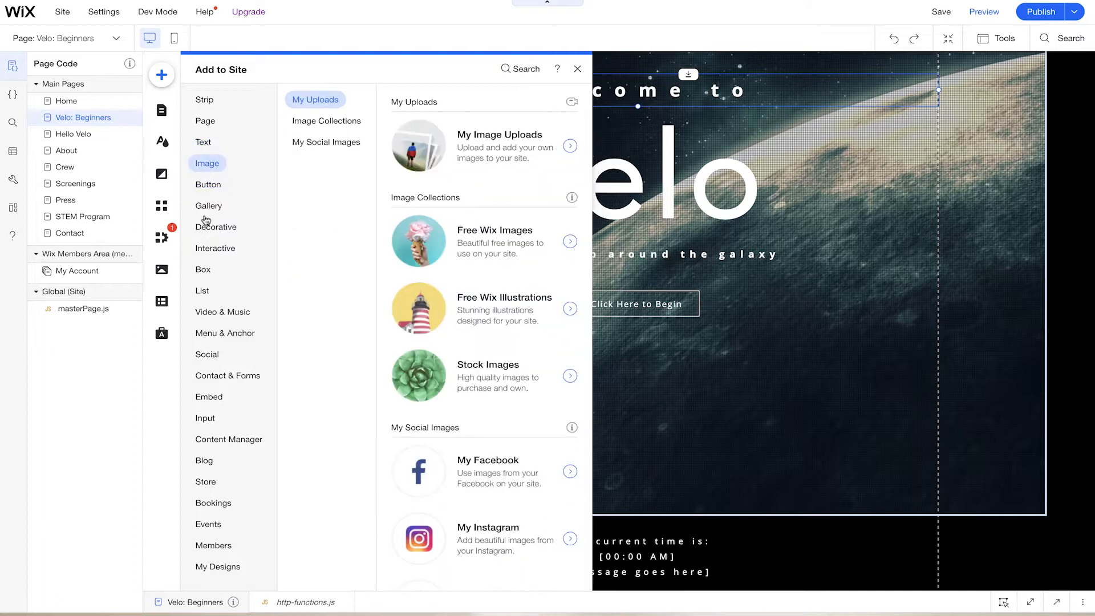
left_click(215, 248)
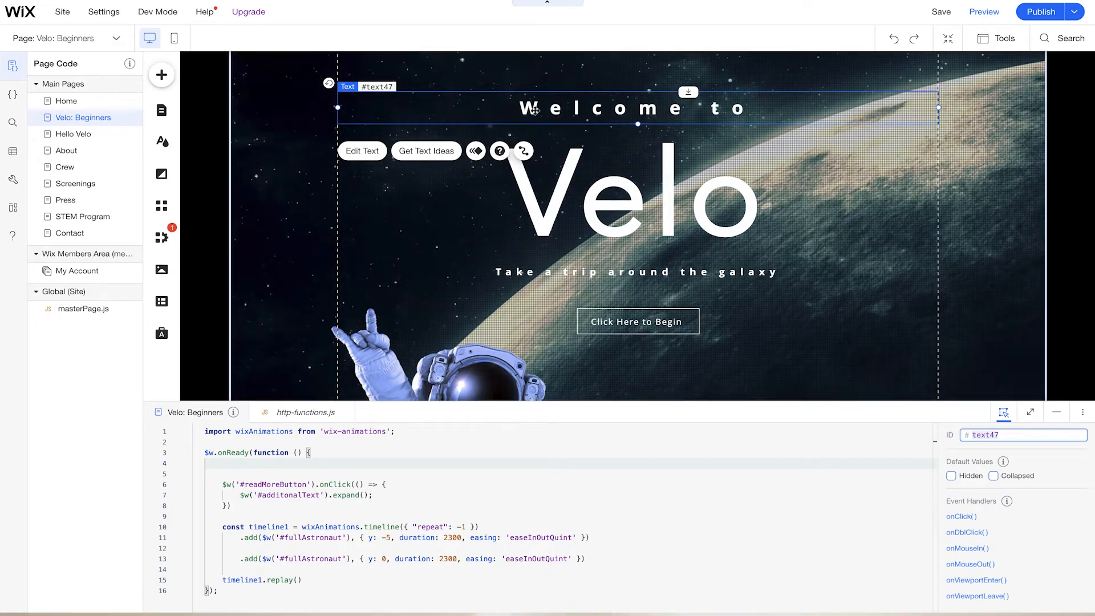
mouse_move(559, 112)
type("welcome")
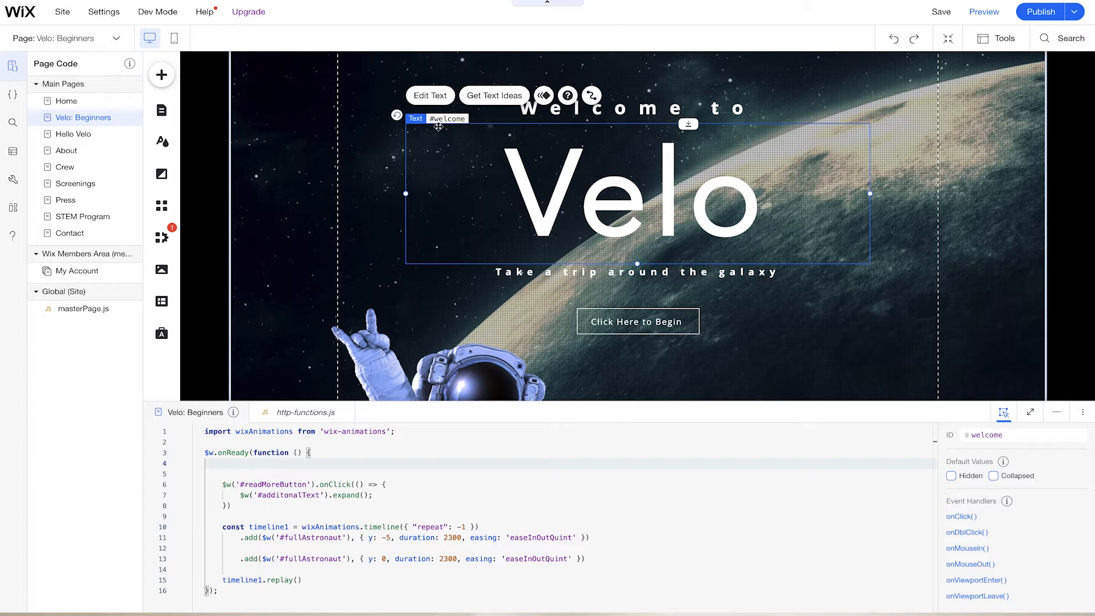
left_click(634, 271)
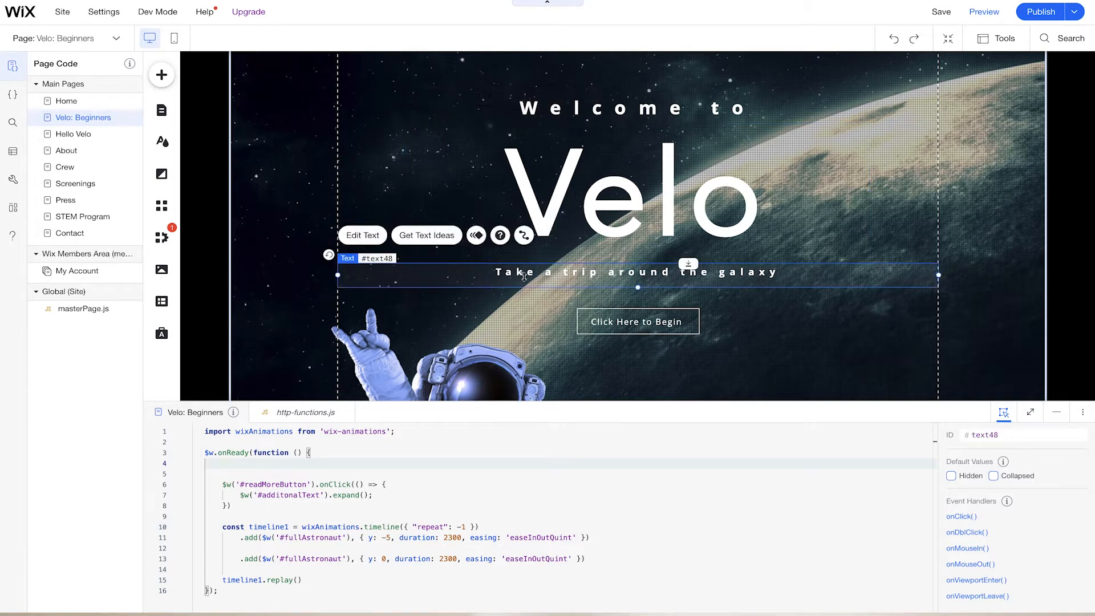
left_click(637, 321)
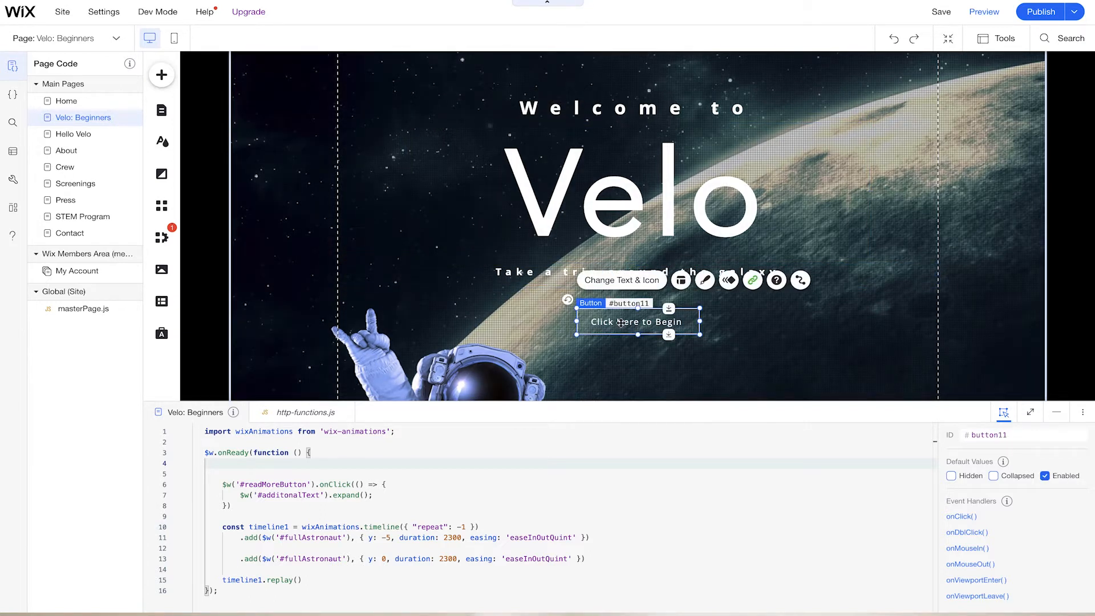
left_click(599, 108)
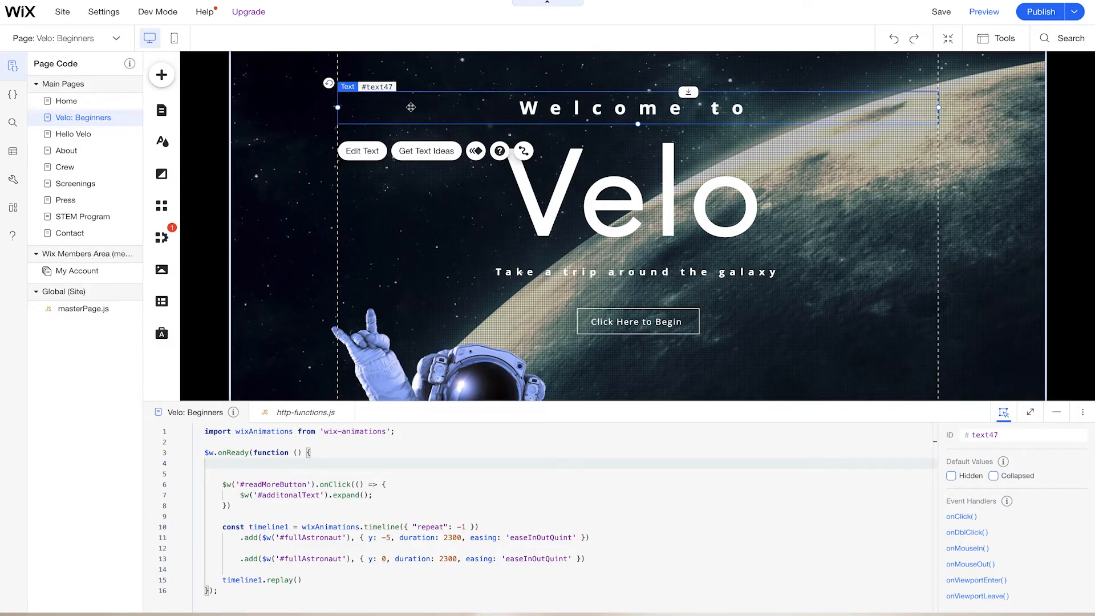
mouse_move(1002, 411)
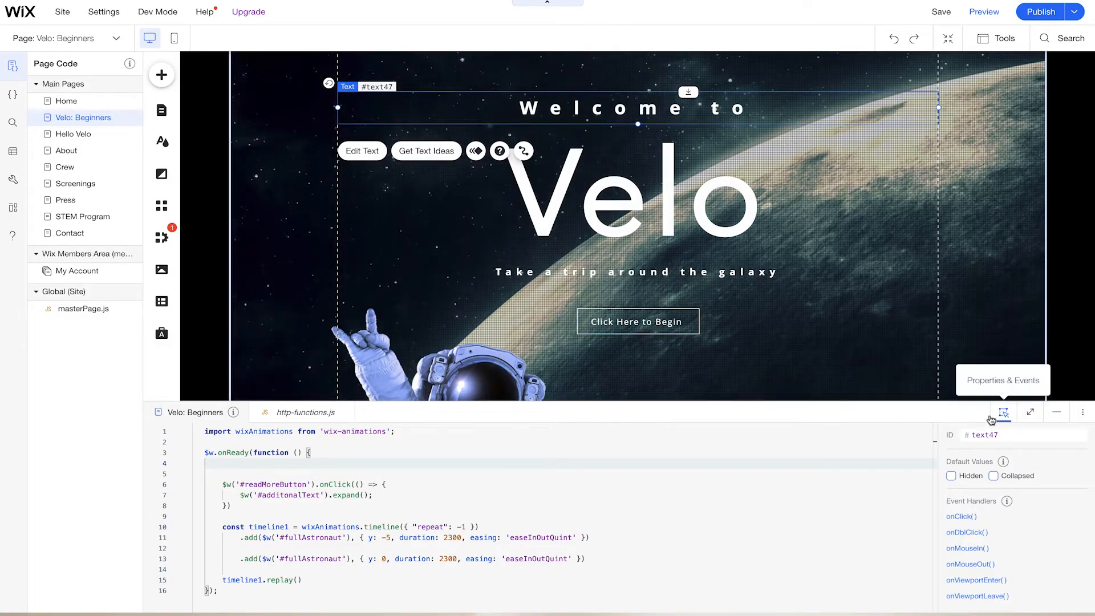
left_click(1023, 435)
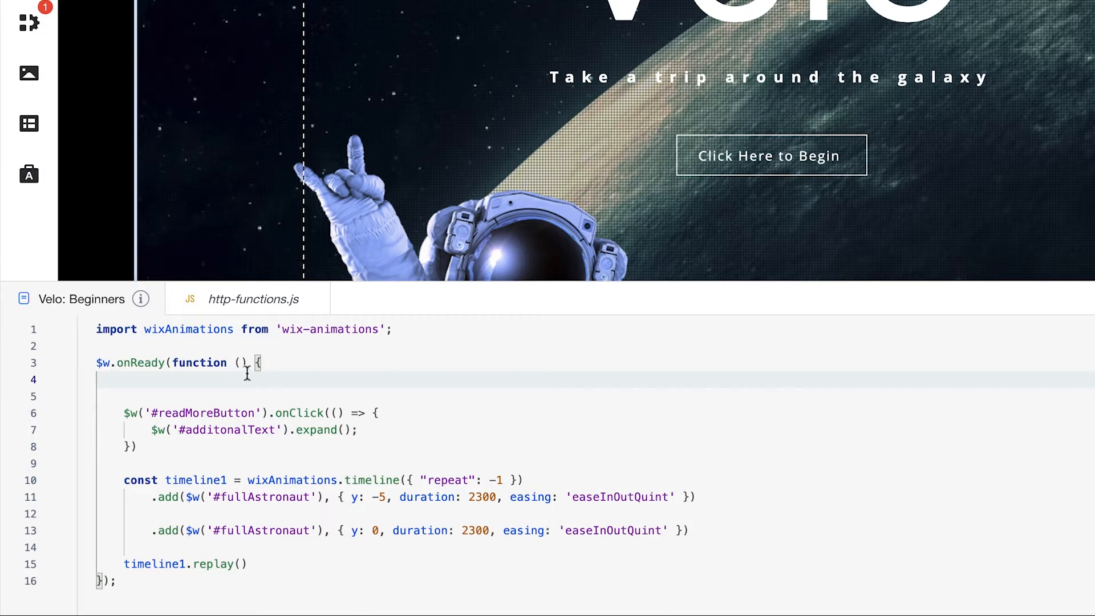
mouse_move(272, 369)
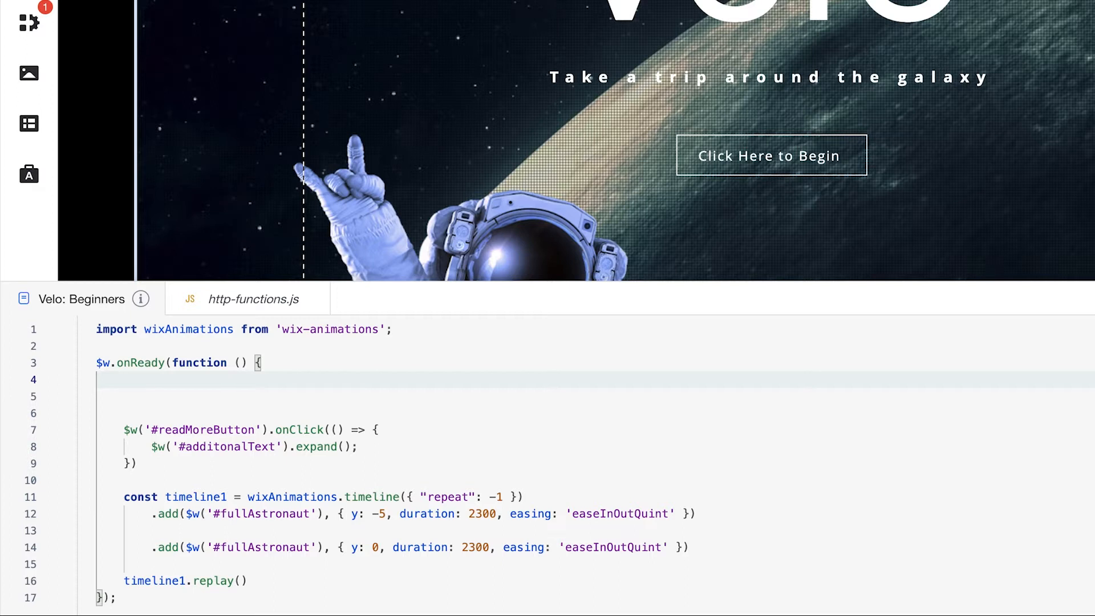
mouse_move(313, 369)
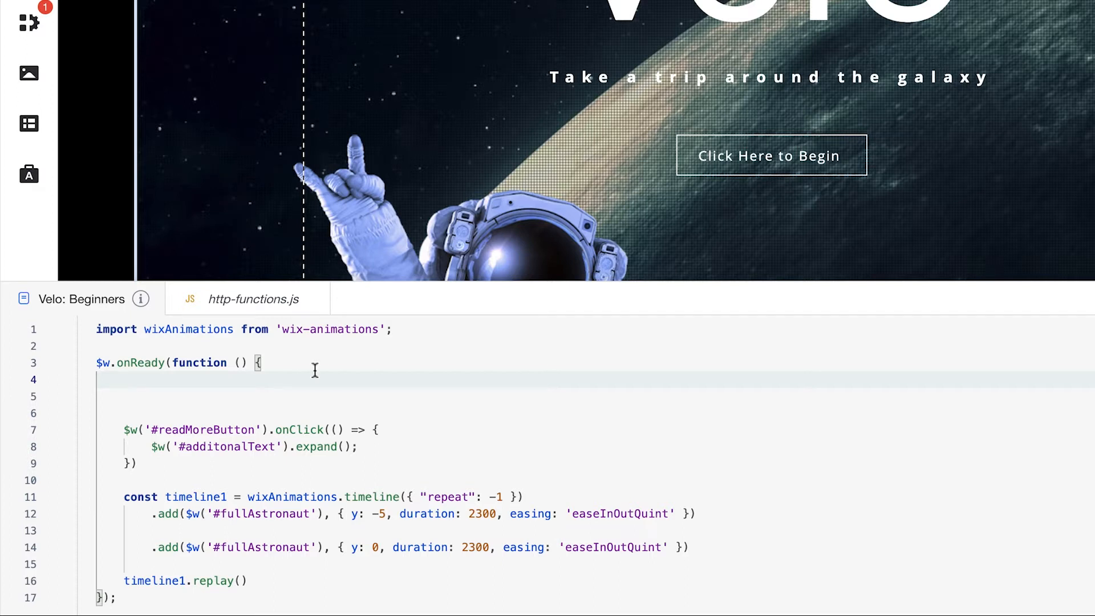
mouse_move(412, 354)
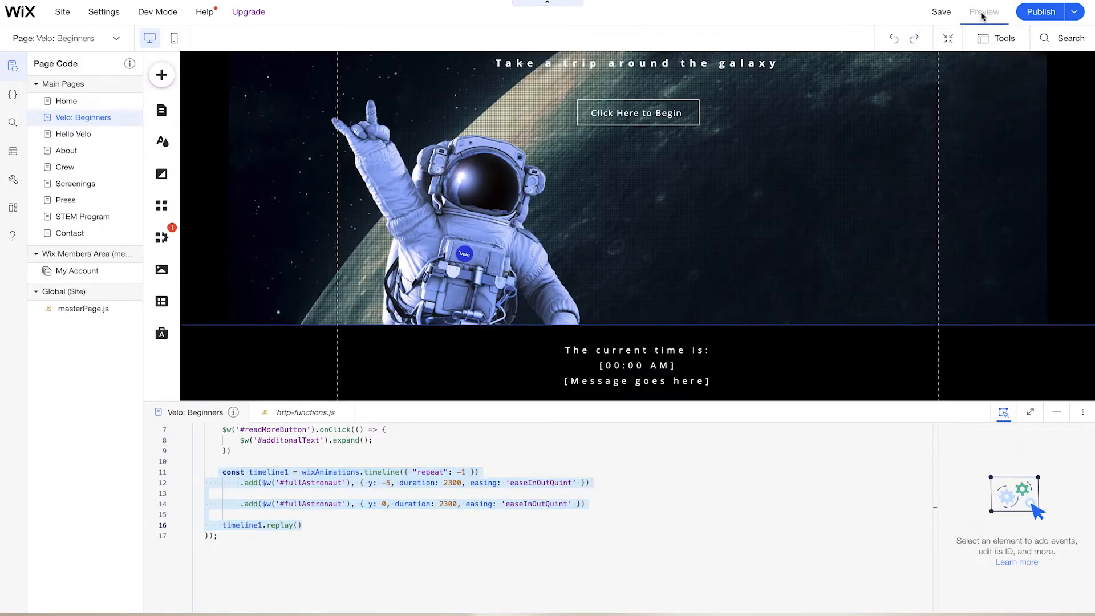
- Preview the Velo: Beginners page as a visitor, then return to its code
left_click(984, 12)
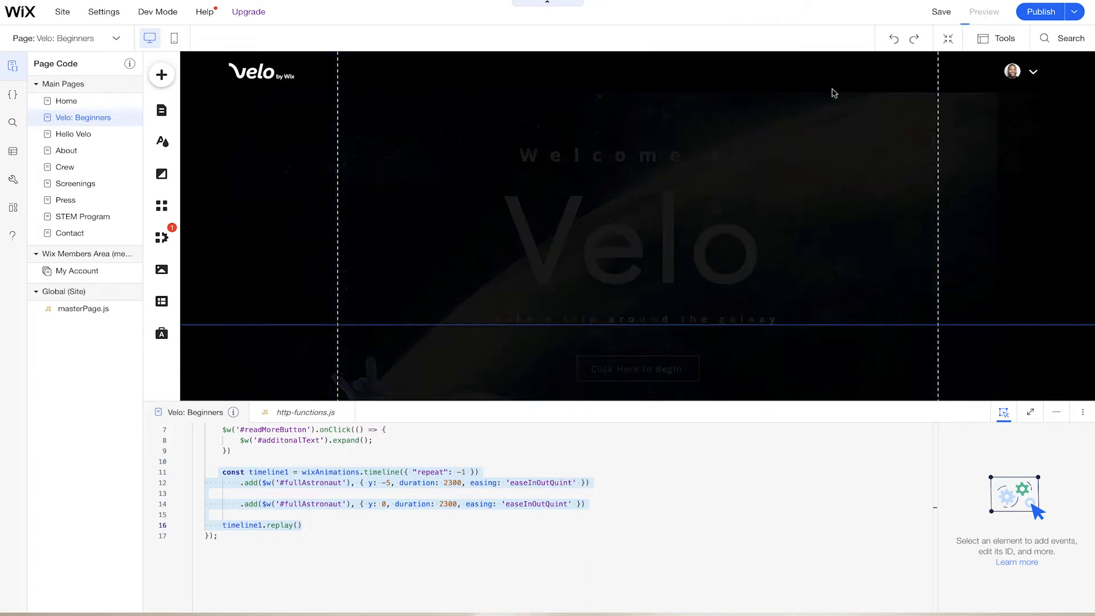
left_click(983, 11)
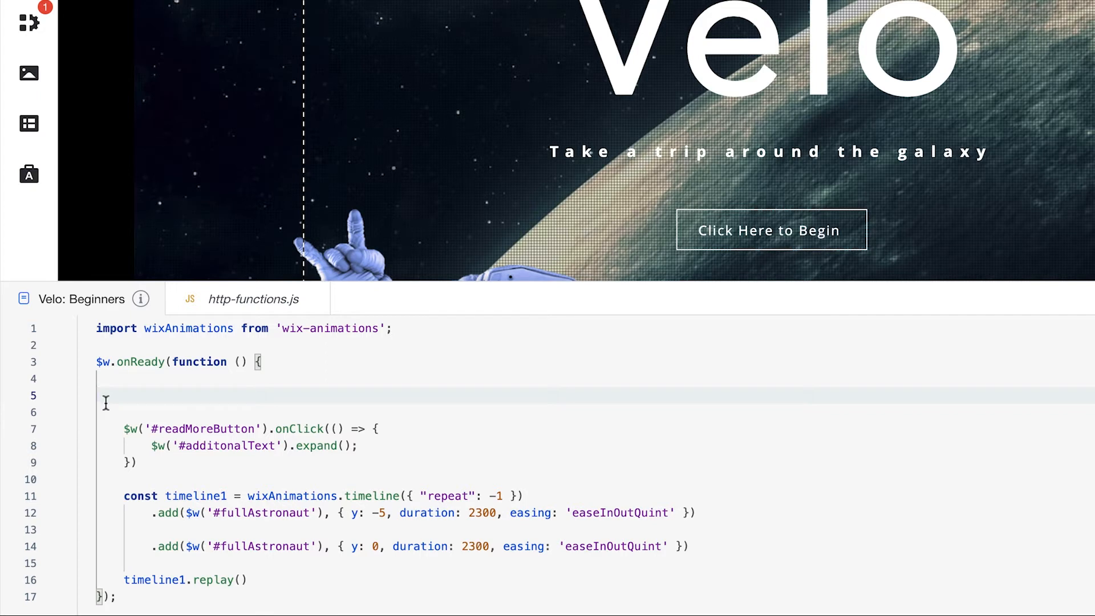
- Write $w('#welcomeMessage') on line 5 using the autocomplete suggestion
type("$w()")
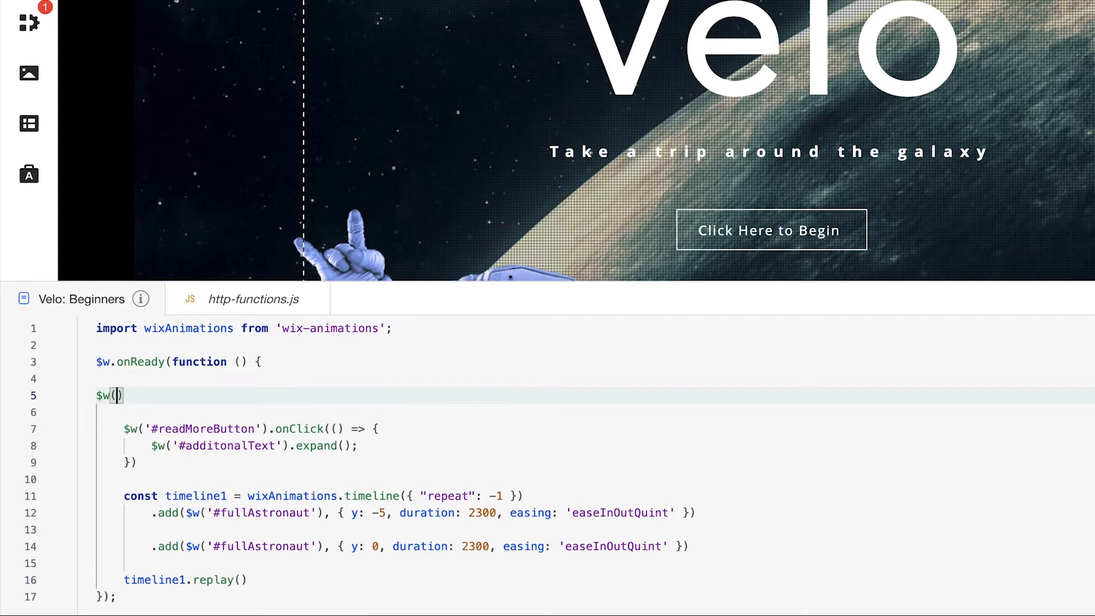
type("'#'")
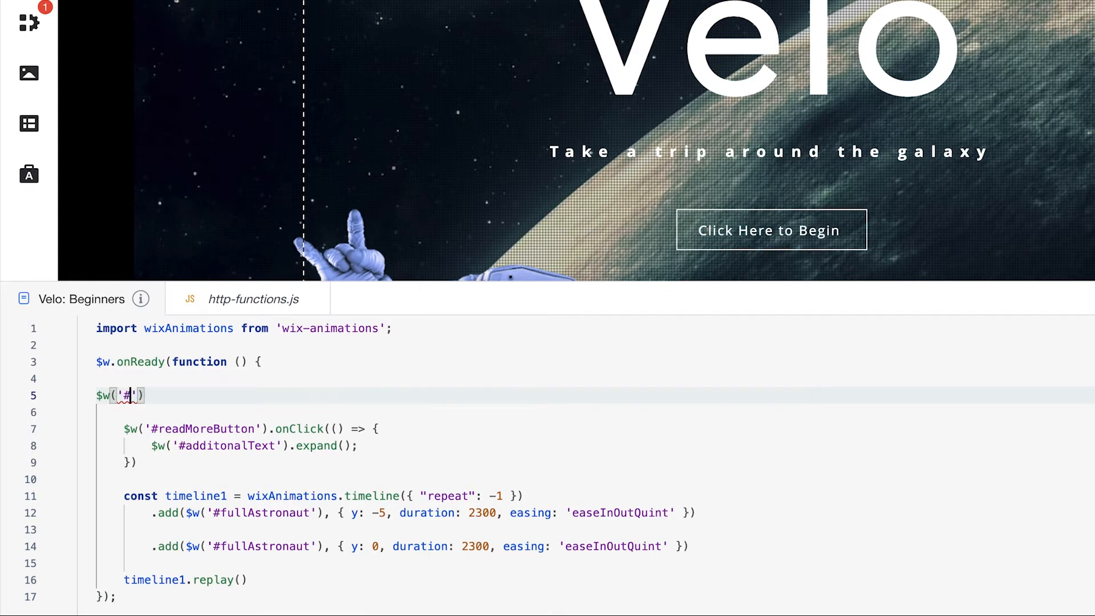
type("wel")
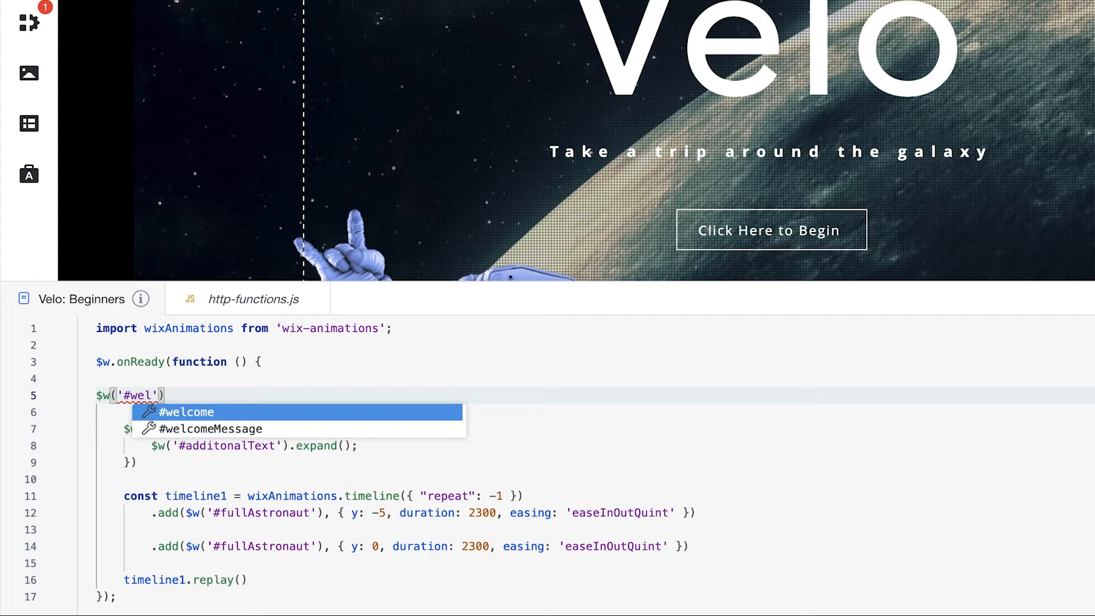
left_click(210, 428)
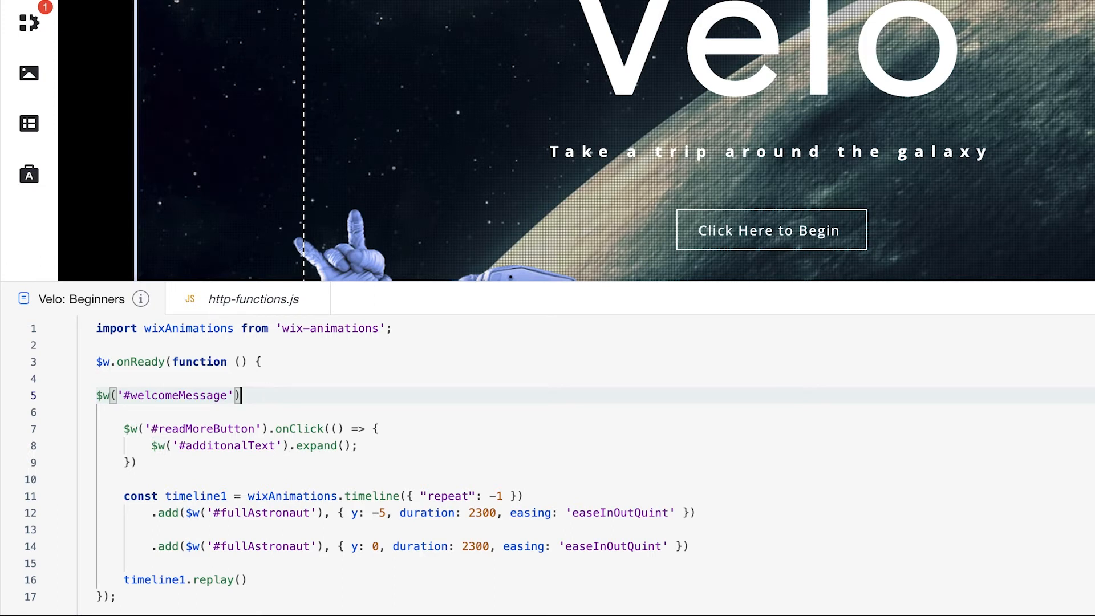
- Complete line 5 as $w('#welcomeMessage').hide(); using autocomplete
type(".")
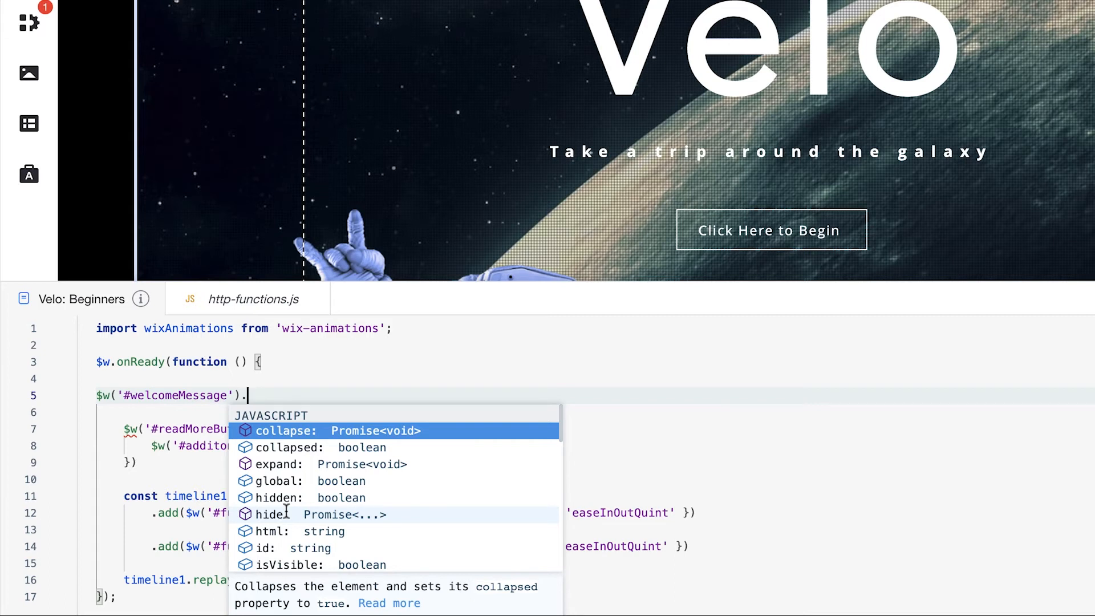
mouse_move(279, 514)
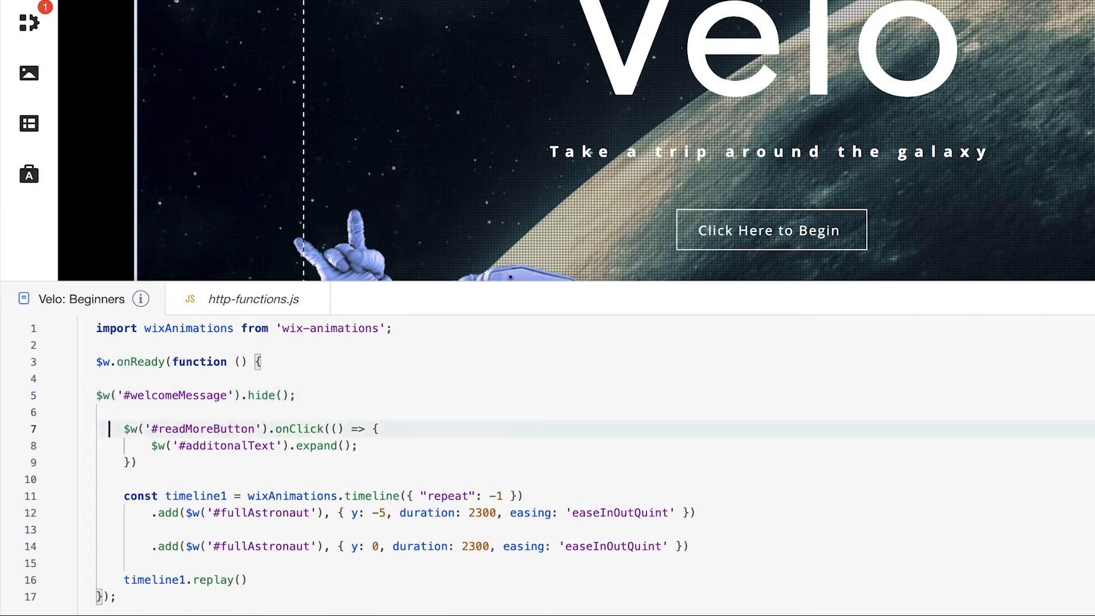
double_click(202, 429)
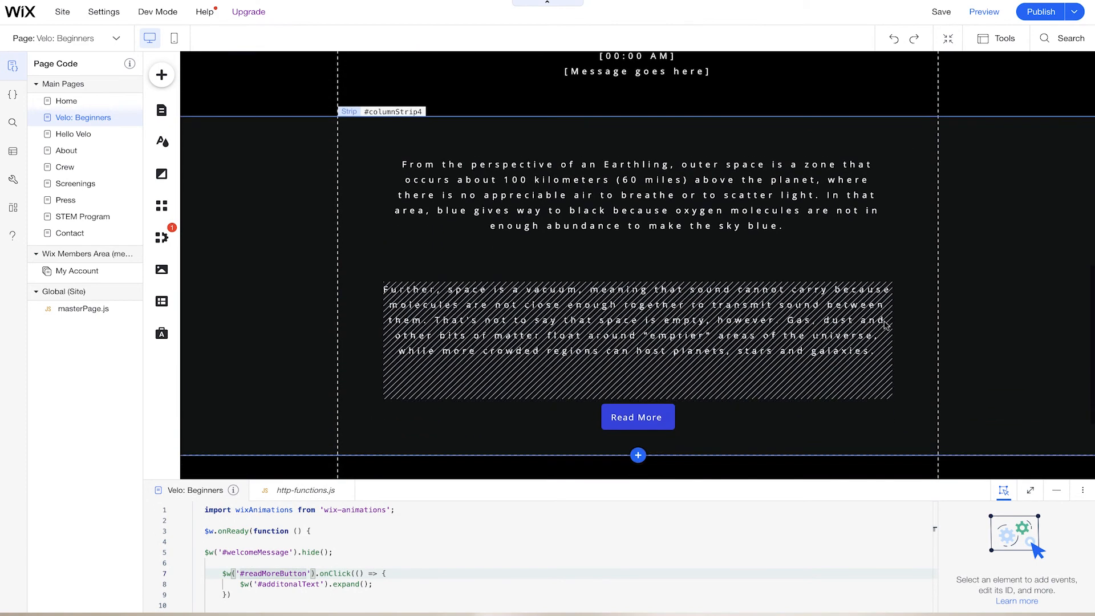
- Select the strip with the space paragraphs and preview the page with the new code
left_click(635, 195)
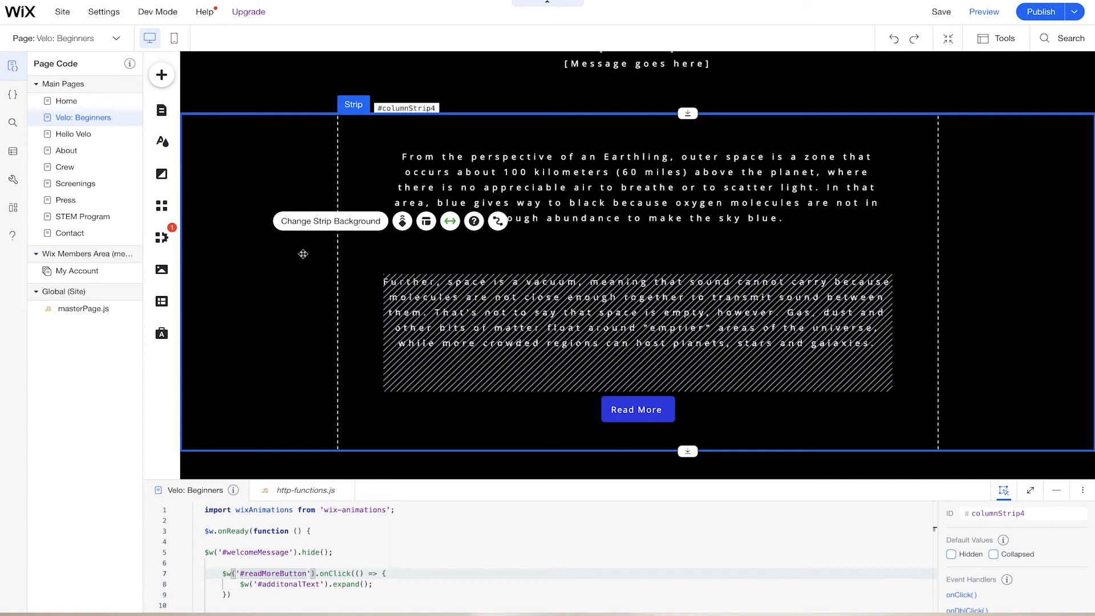
mouse_move(984, 12)
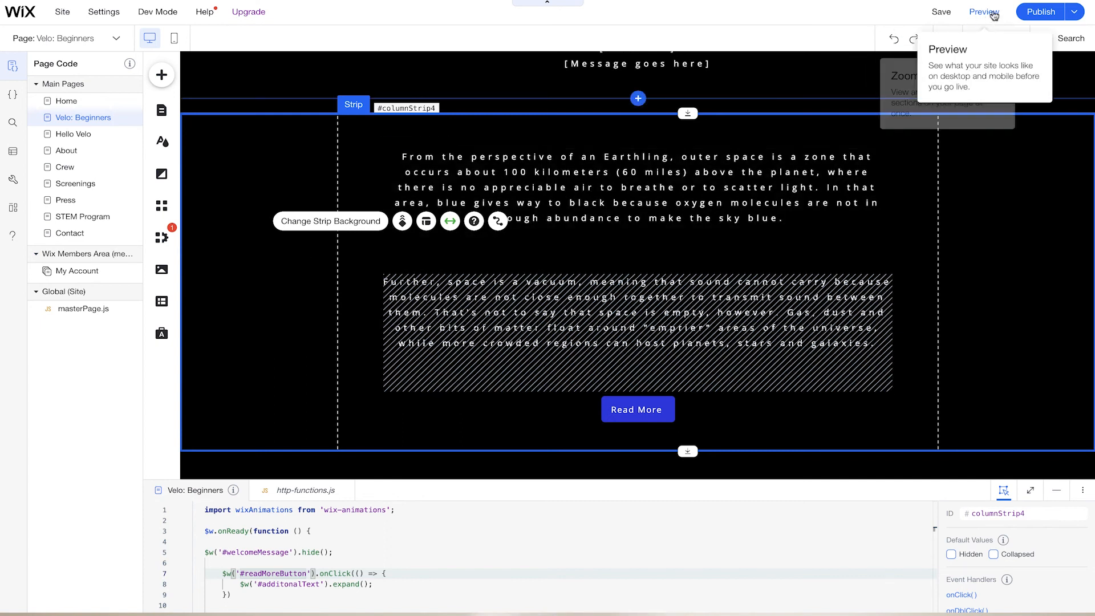
left_click(985, 12)
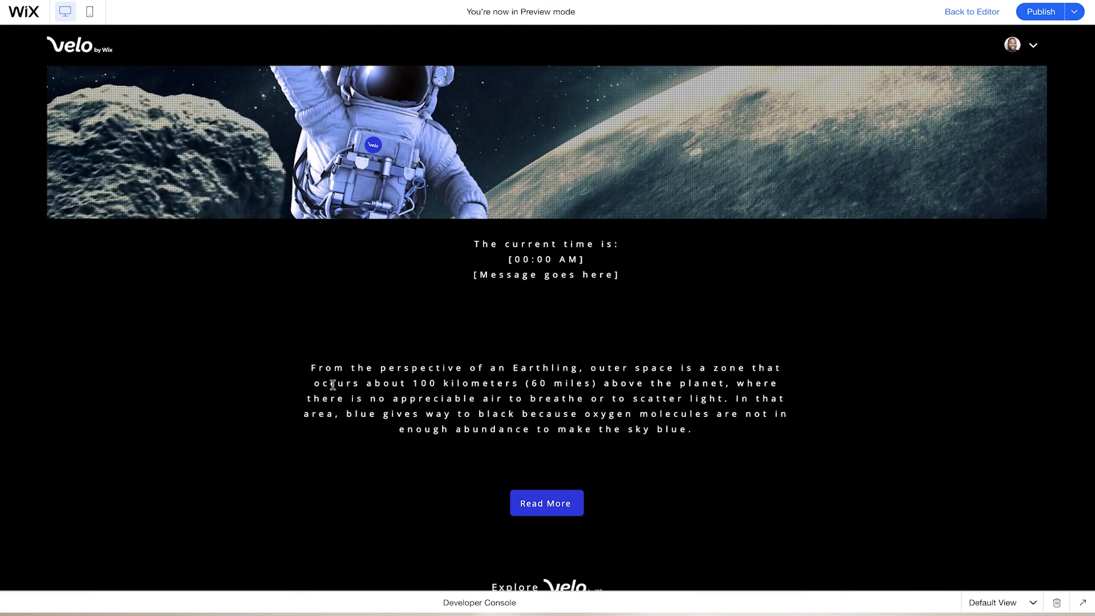
- Expand the extra space paragraph with Read More in preview, then go back to the editor
left_click_drag(310, 367, 706, 433)
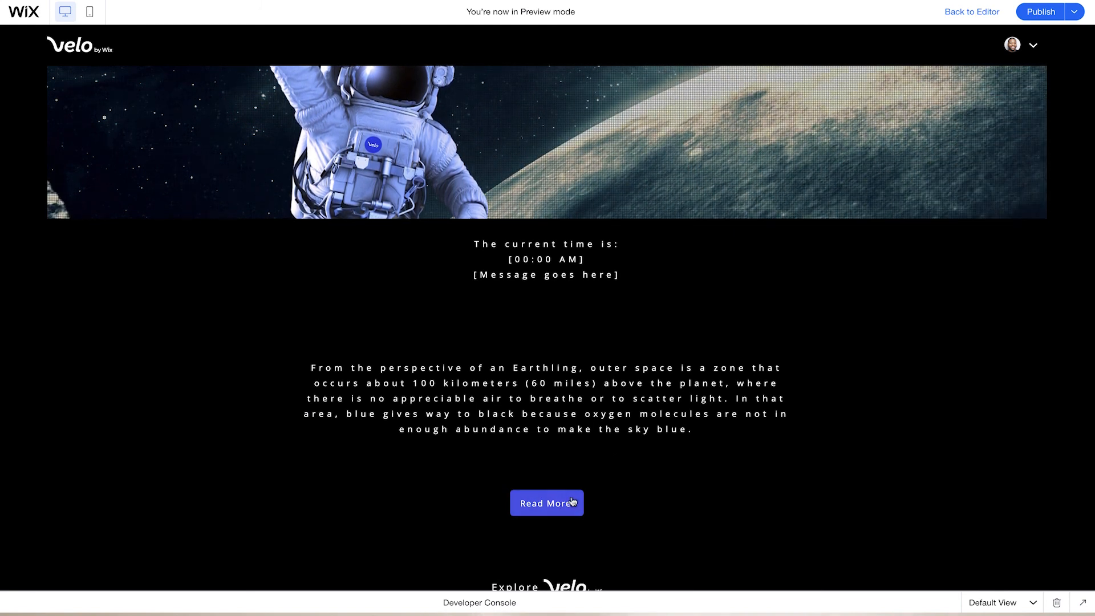
left_click(547, 503)
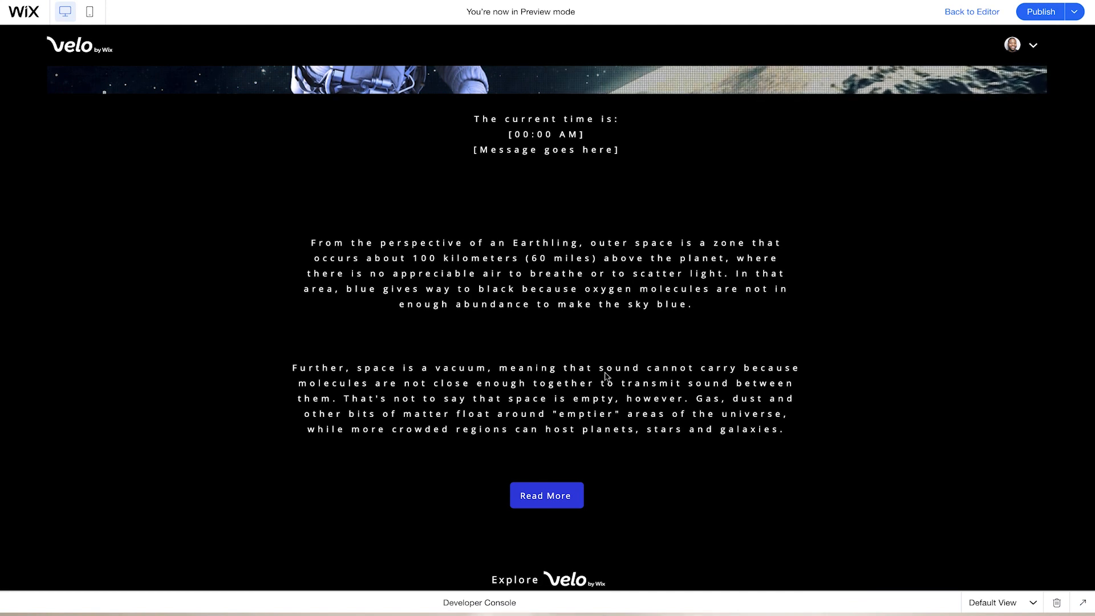
left_click(971, 12)
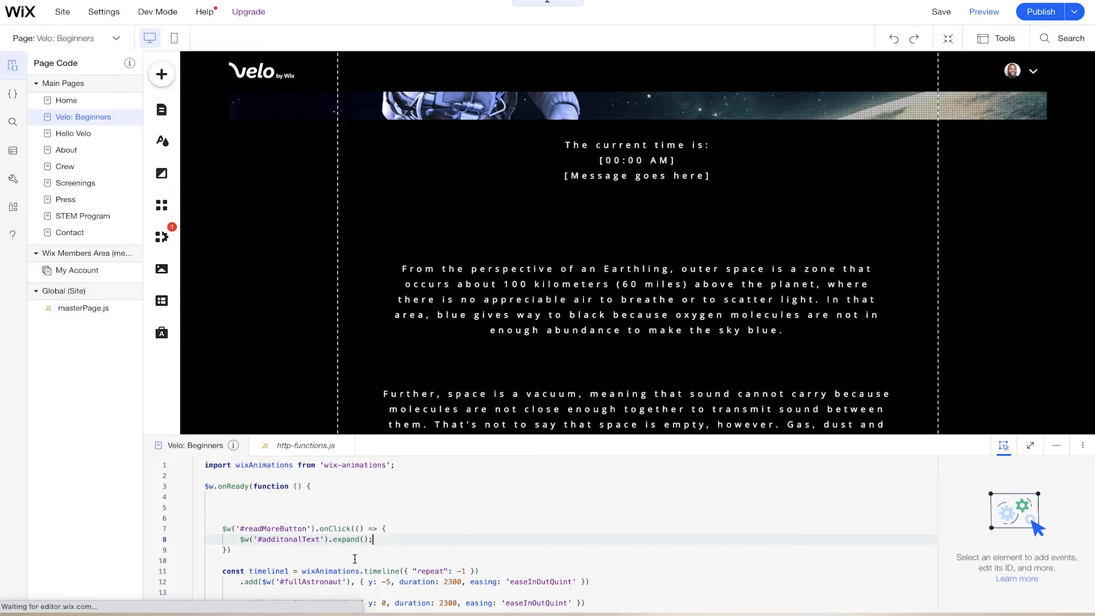